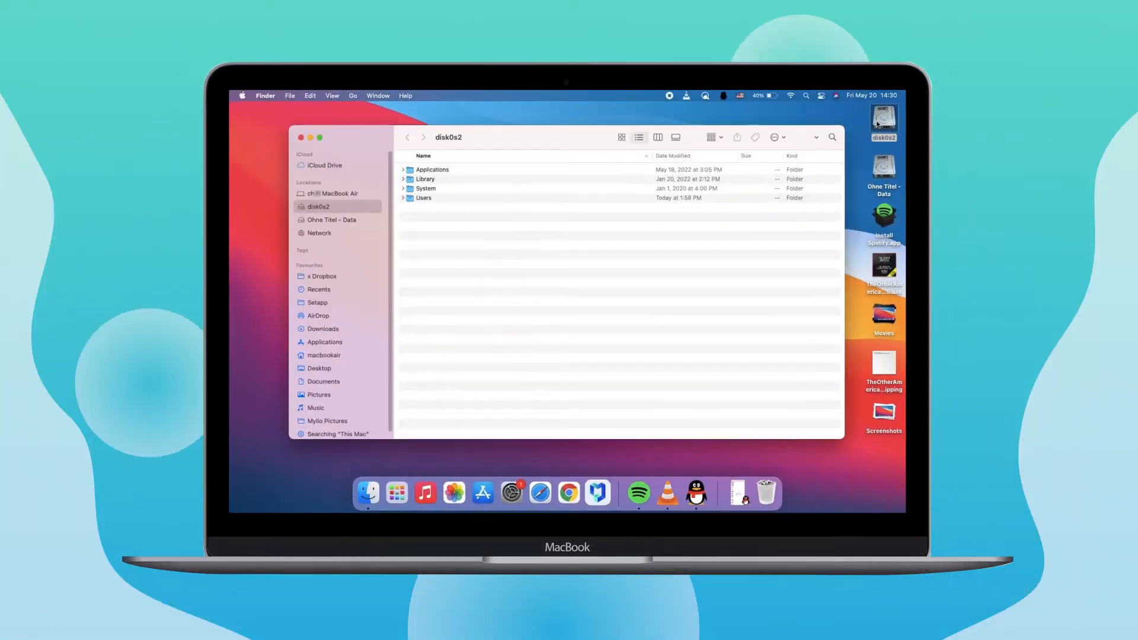
Double-click into the disk folder leading to the Movies folder.
{"action": "double_click", "coordinate": [424, 198]}
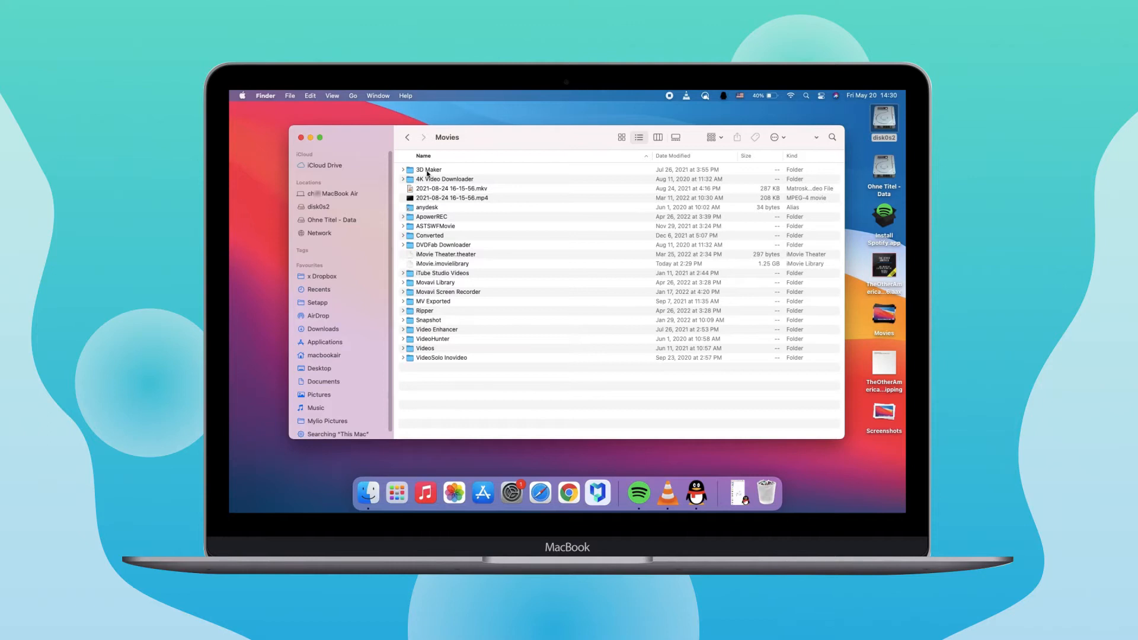
Show Package Contents of iMovie.imovielibrary.
{"action": "right_click", "coordinate": [442, 264]}
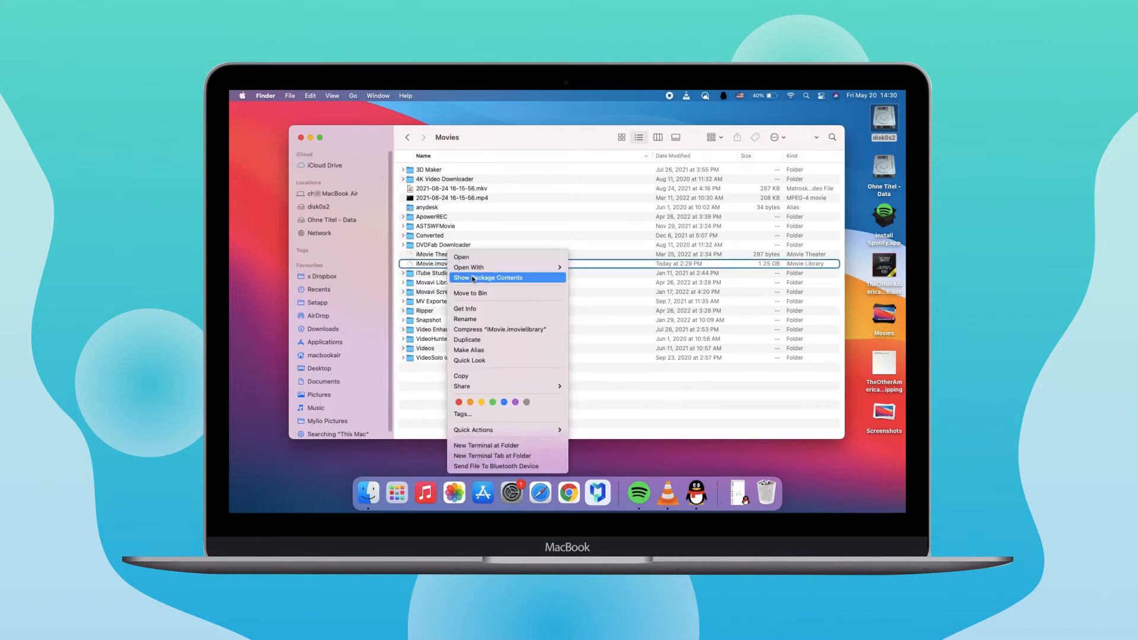
{"action": "left_click", "coordinate": [489, 277]}
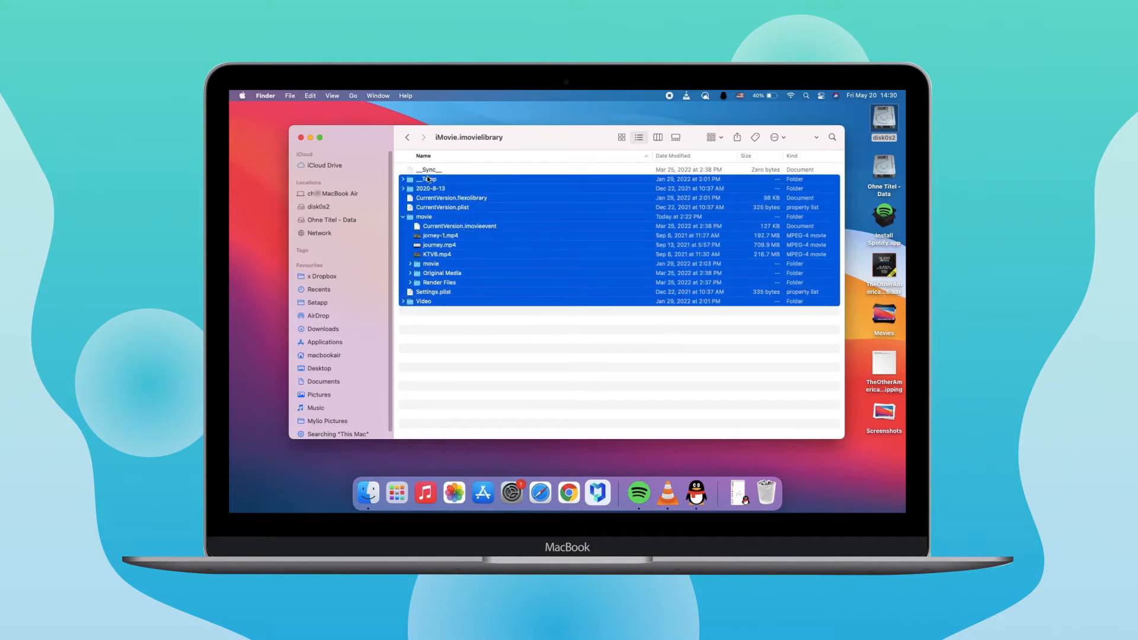
{"action": "left_click", "coordinate": [324, 355]}
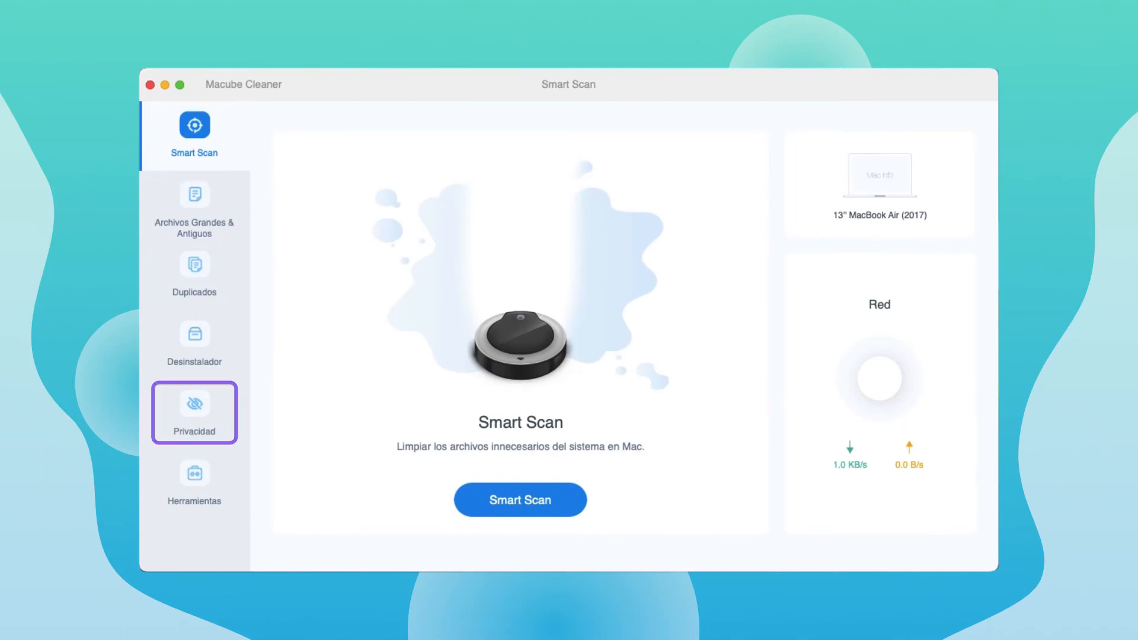
Run Smart Scan and mark the movie 2.32.18 PM folder on Ohne Titel - Data for cleaning.
{"action": "left_click", "coordinate": [521, 499]}
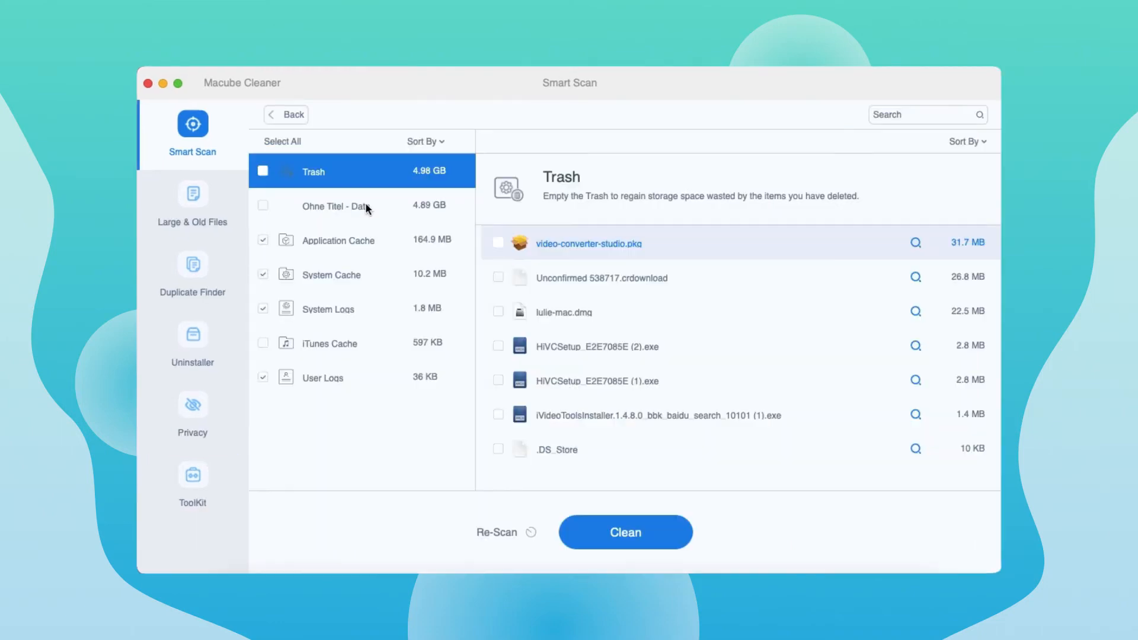
{"action": "left_click", "coordinate": [336, 205]}
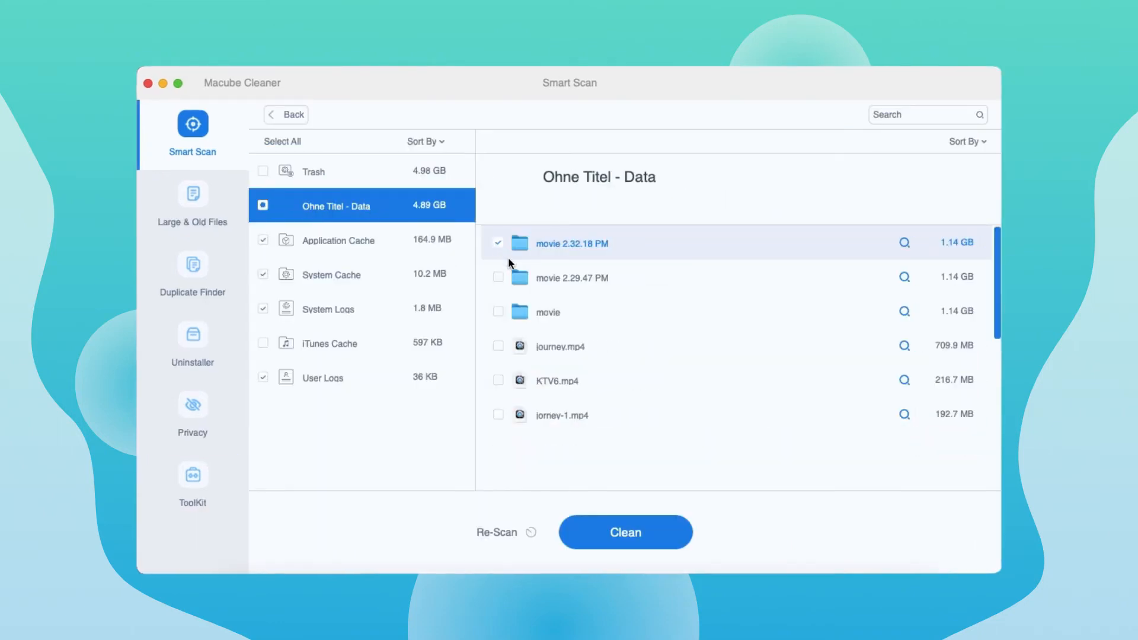
{"action": "left_click", "coordinate": [625, 533]}
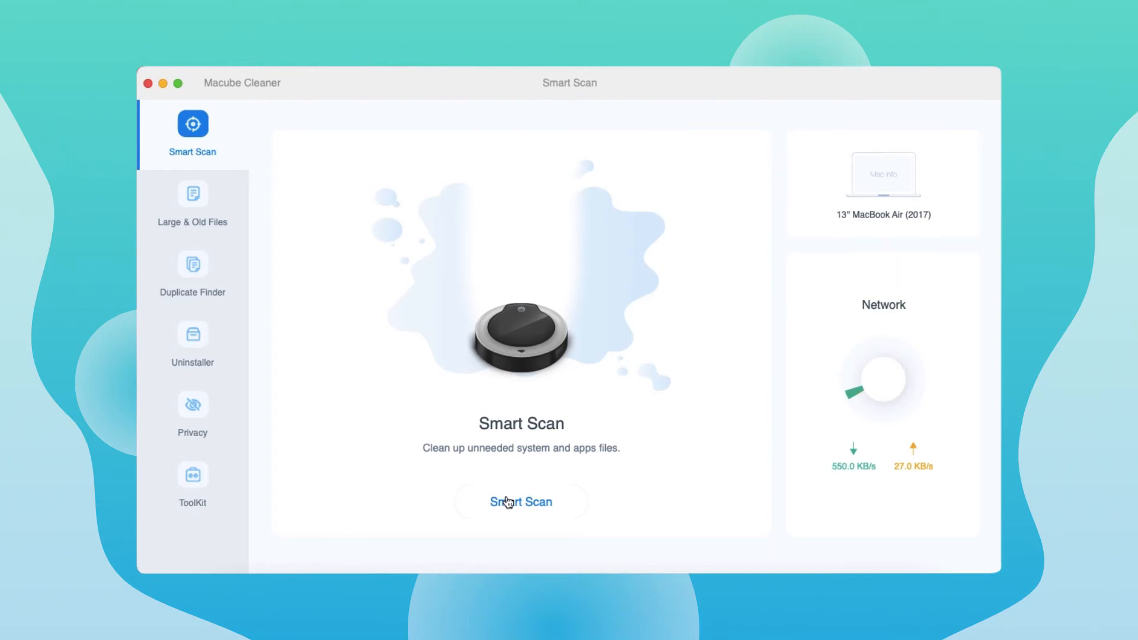
{"action": "left_click", "coordinate": [520, 502]}
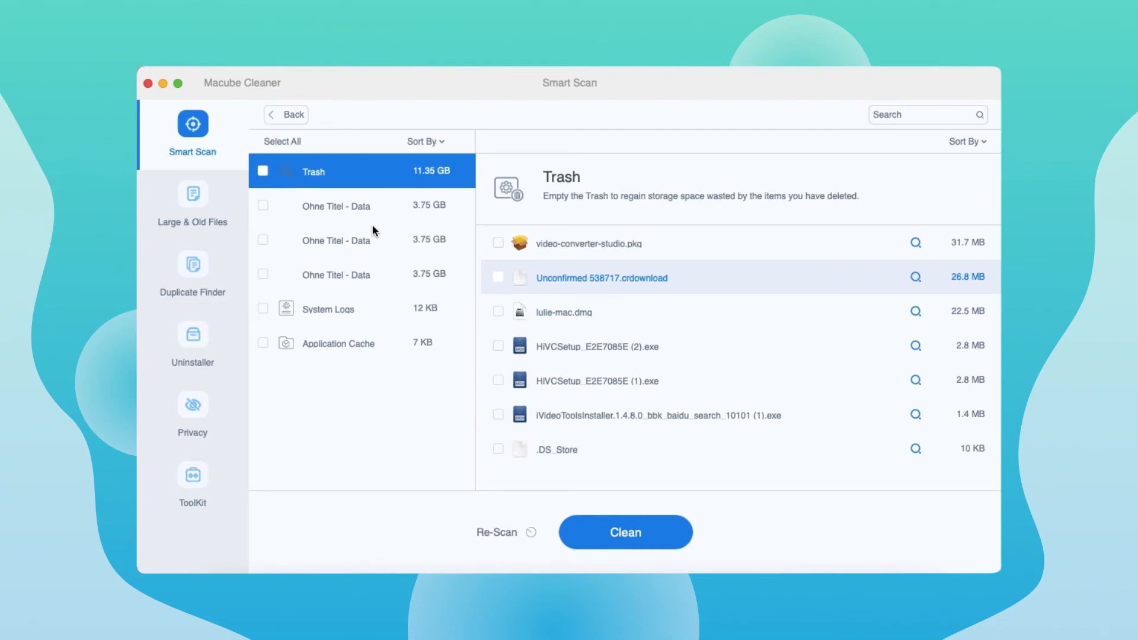
{"action": "left_click", "coordinate": [193, 203]}
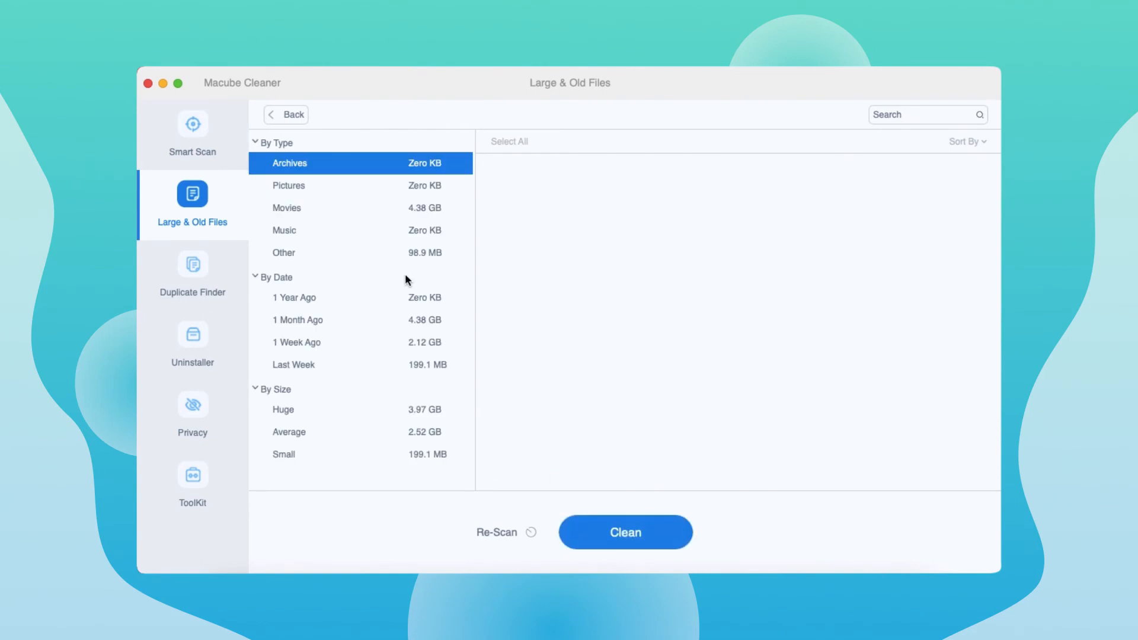
{"action": "left_click", "coordinate": [625, 532]}
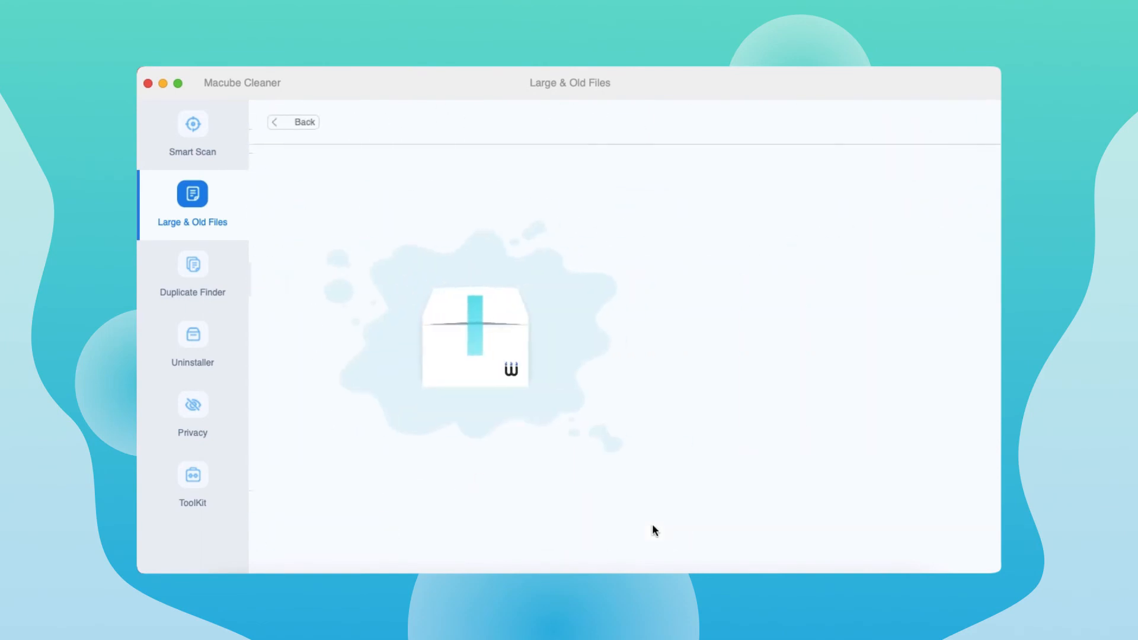
{"action": "left_click", "coordinate": [192, 130]}
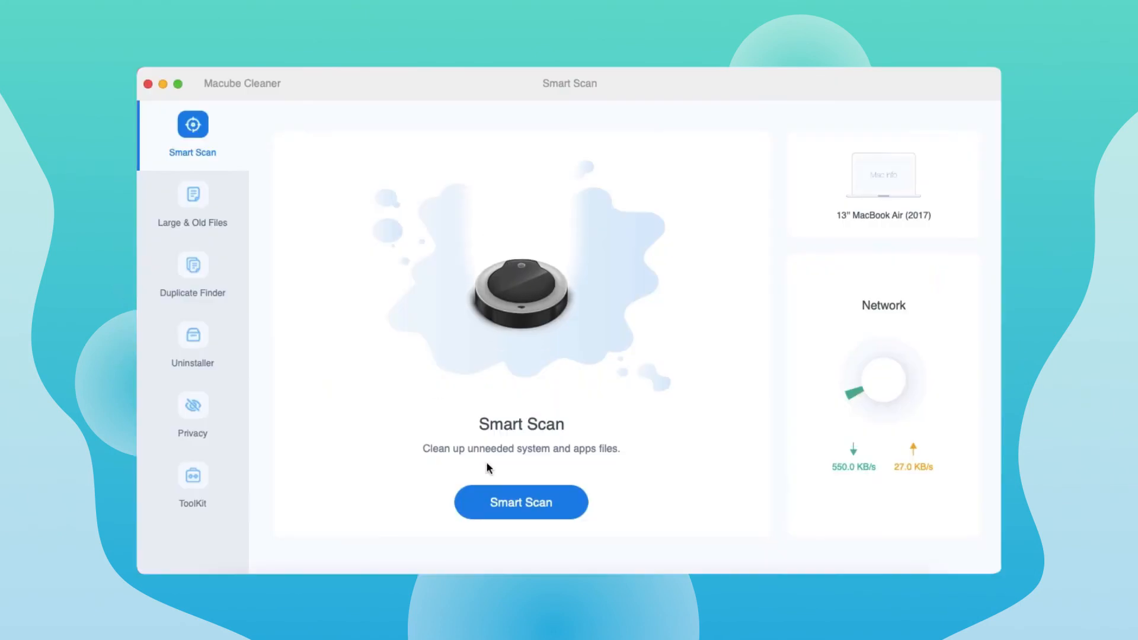
Rescan and clean the movie 2.29.47 PM and movie folders on Ohne Titel - Data.
{"action": "left_click", "coordinate": [520, 502]}
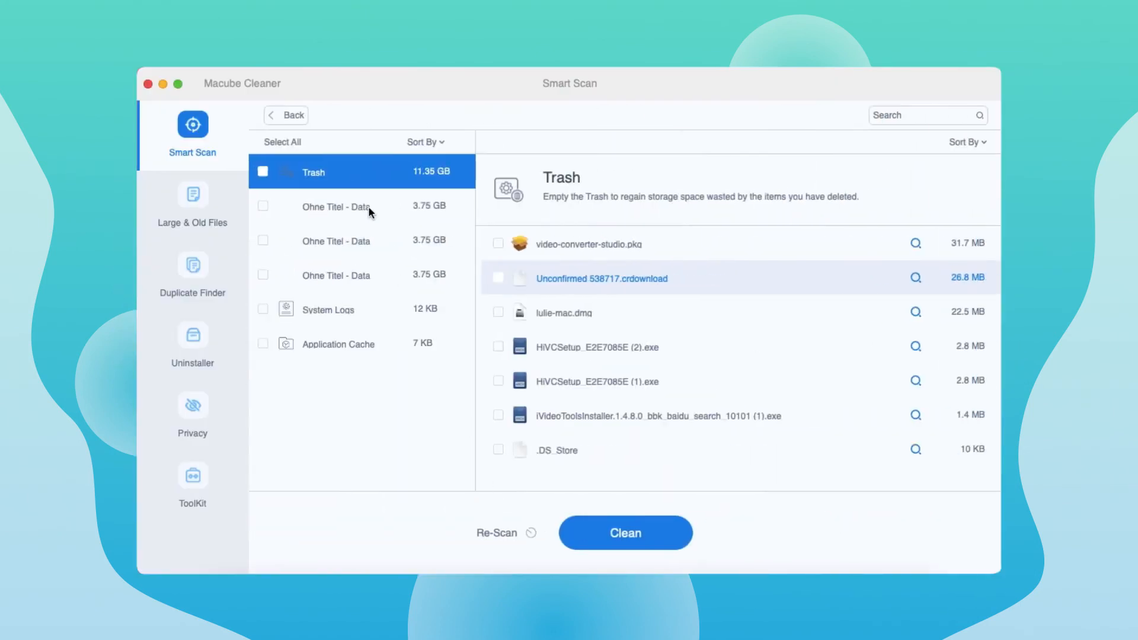
{"action": "left_click", "coordinate": [337, 207]}
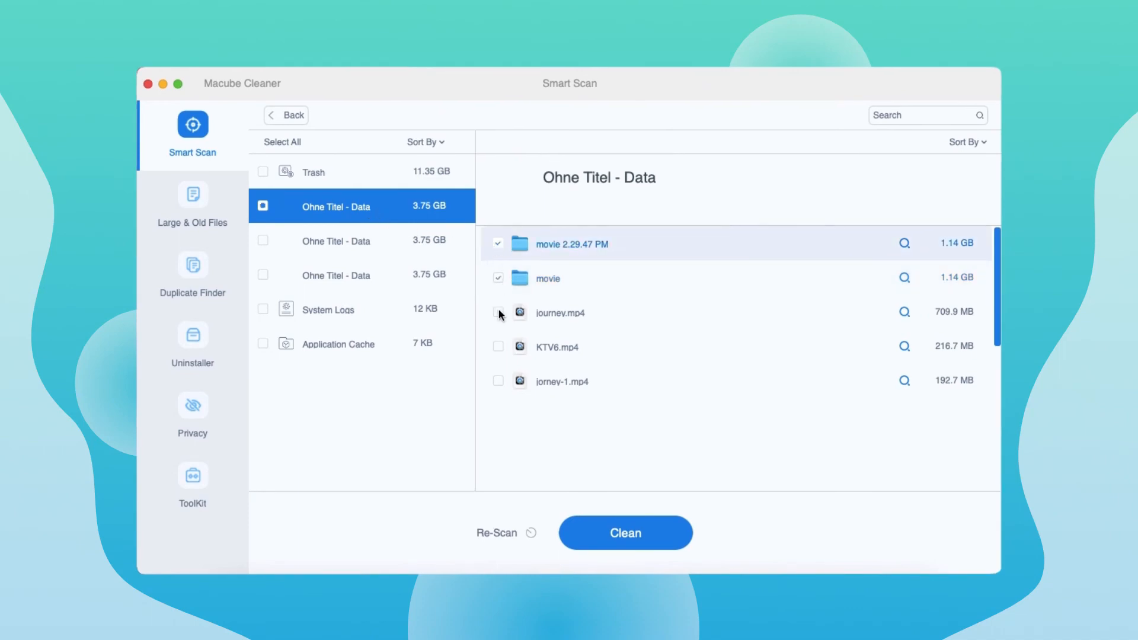
{"action": "left_click", "coordinate": [625, 533]}
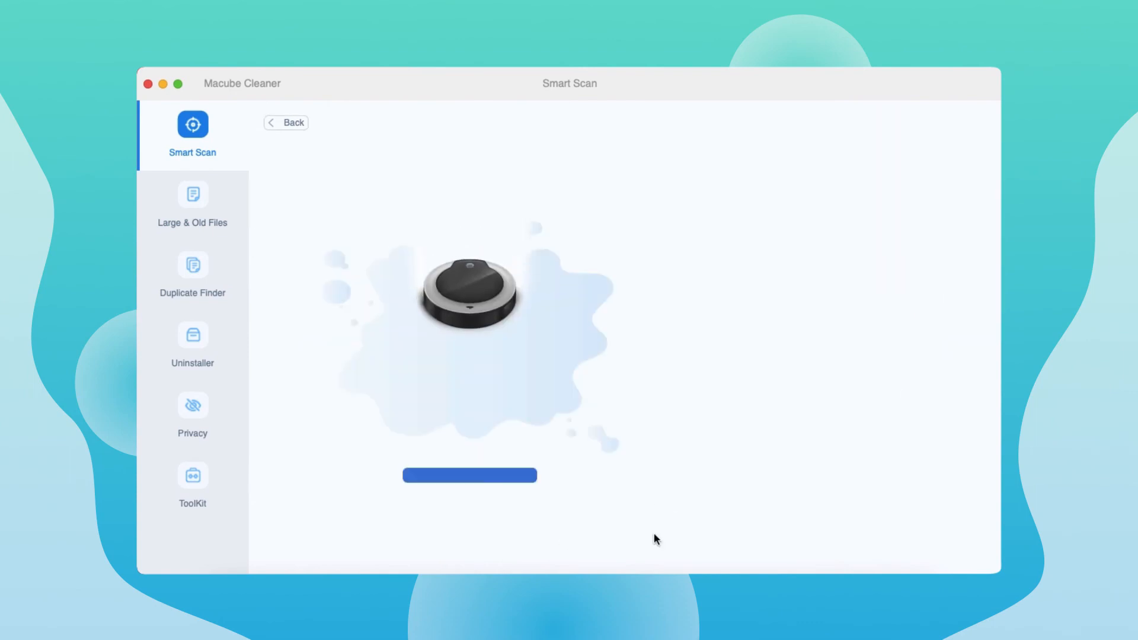